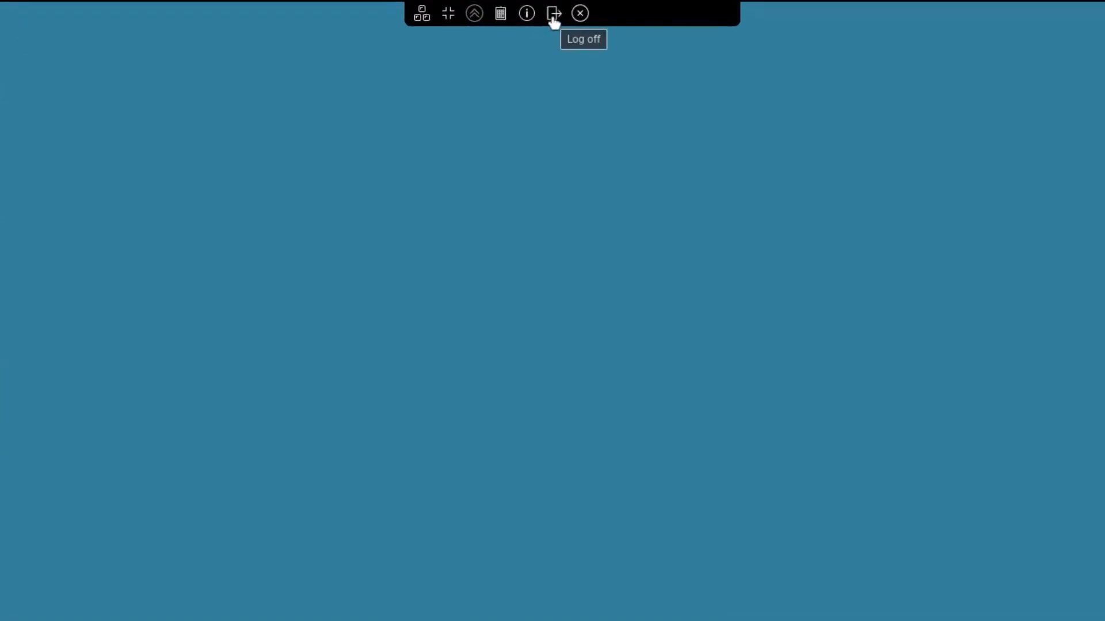
# Start logging off the remote desktop from the top toolbar's Log off icon.
pyautogui.click(552, 14)
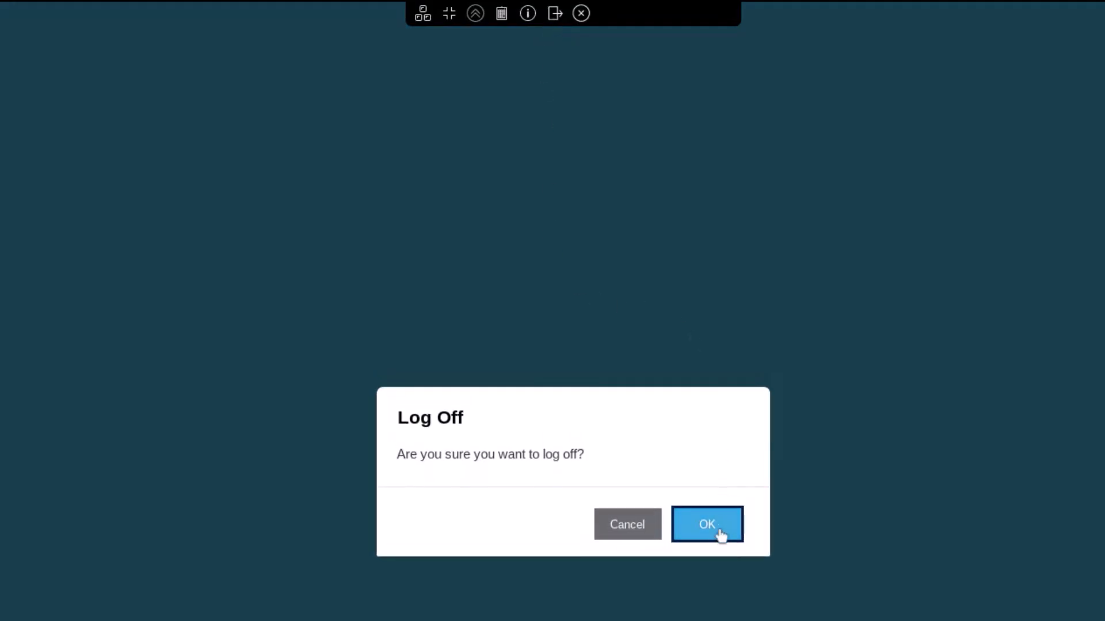
# Confirm the log off, then enter the client Settings from the launcher's gear icon.
pyautogui.click(707, 524)
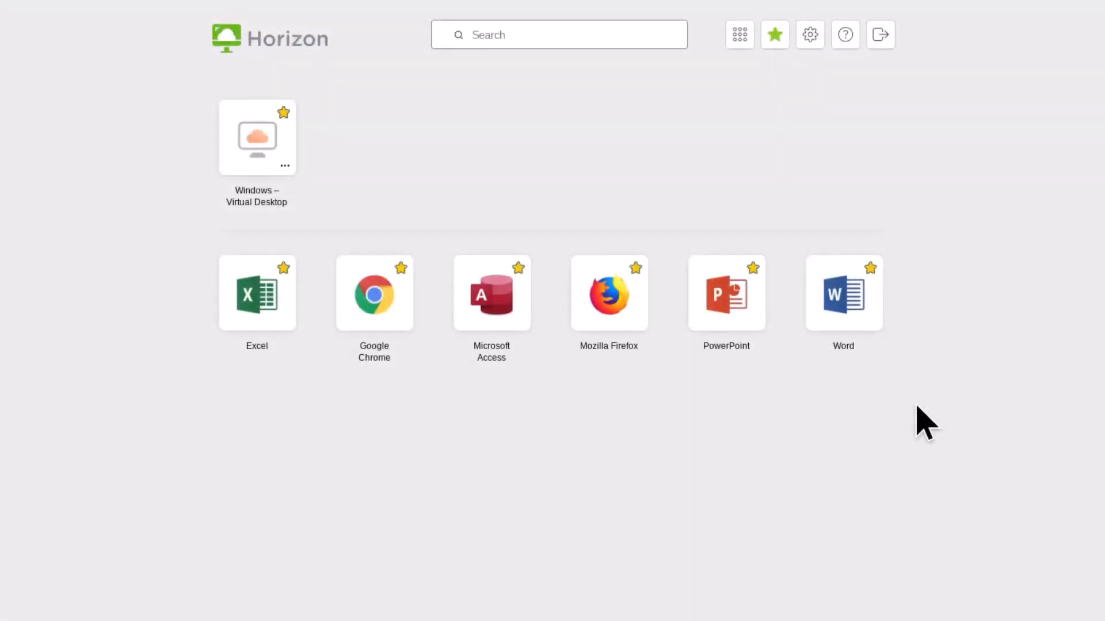
pyautogui.moveTo(810, 34)
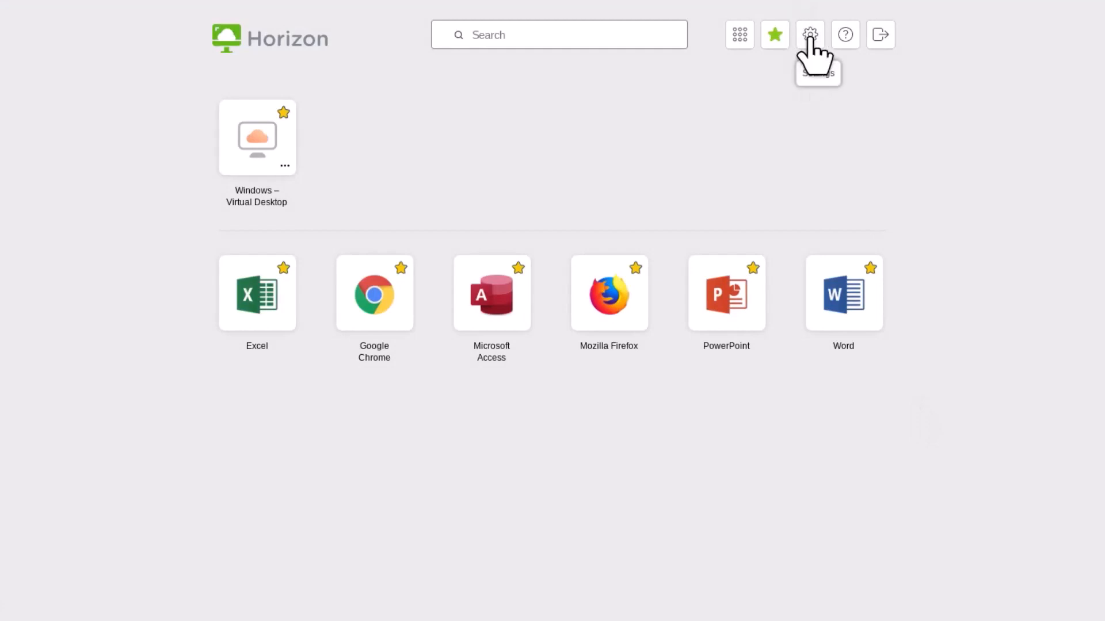
pyautogui.click(810, 34)
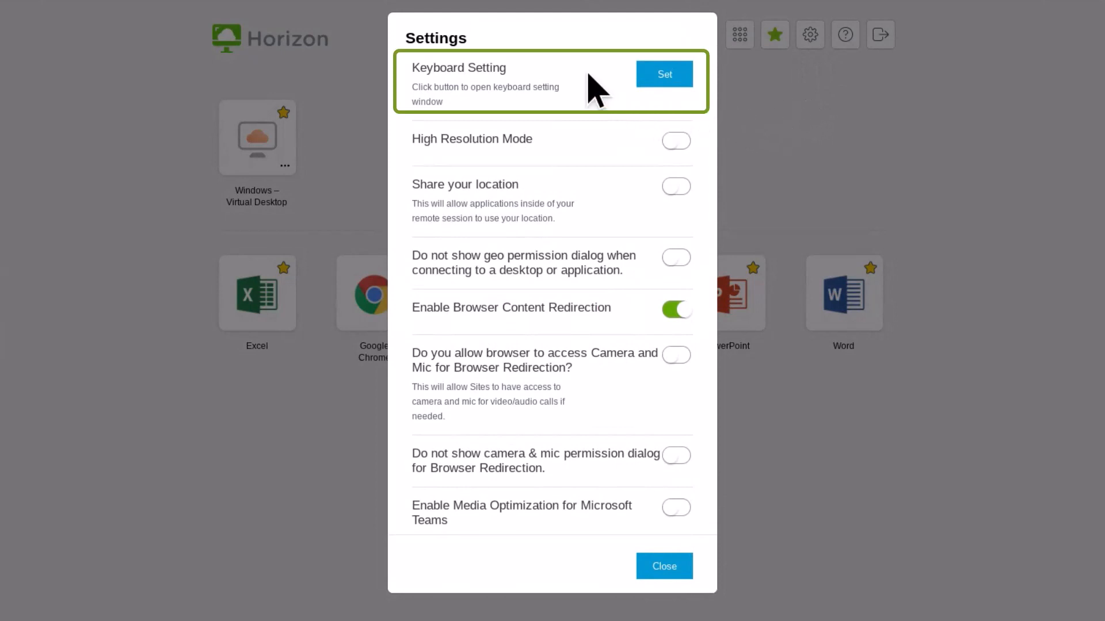
# Choose English (United States) - US Keyboard as the keyboard language and acknowledge the restart notice.
pyautogui.click(664, 74)
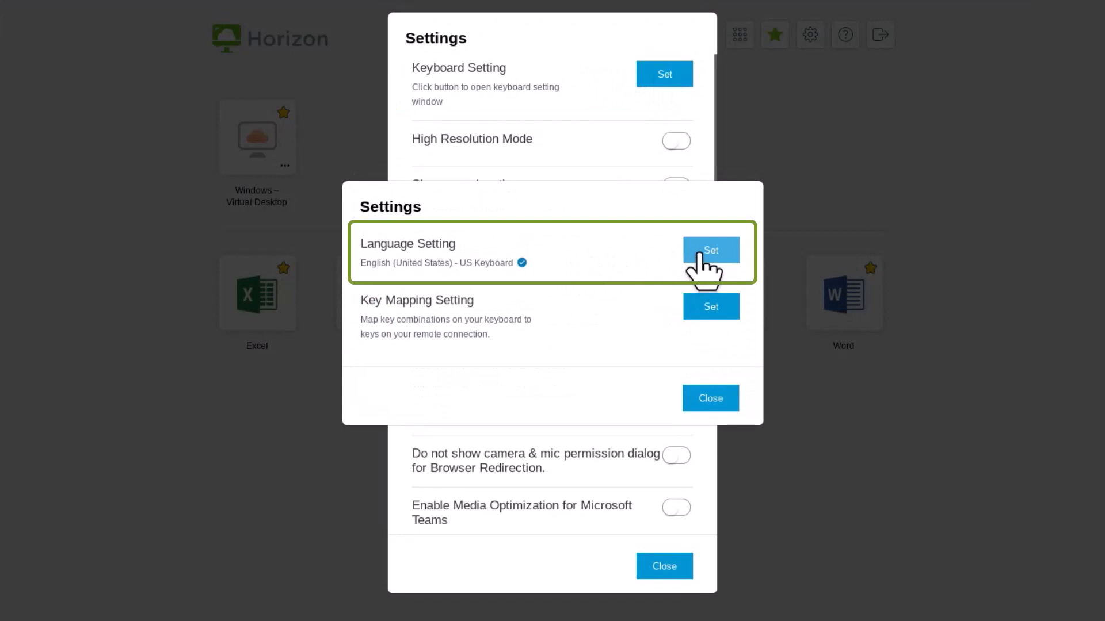
pyautogui.click(711, 251)
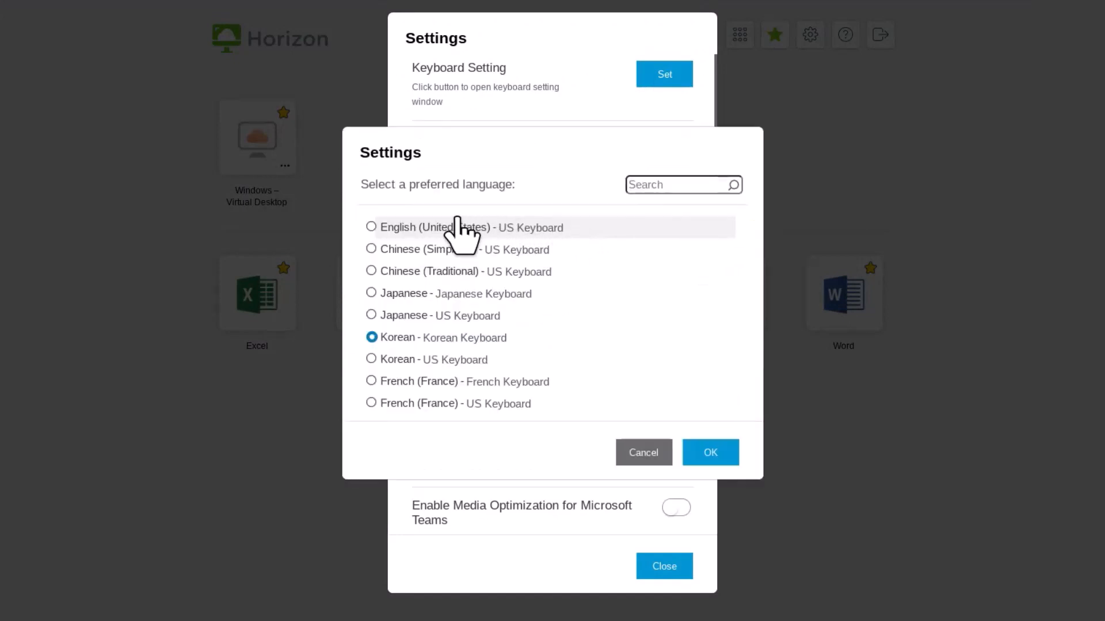
pyautogui.click(371, 227)
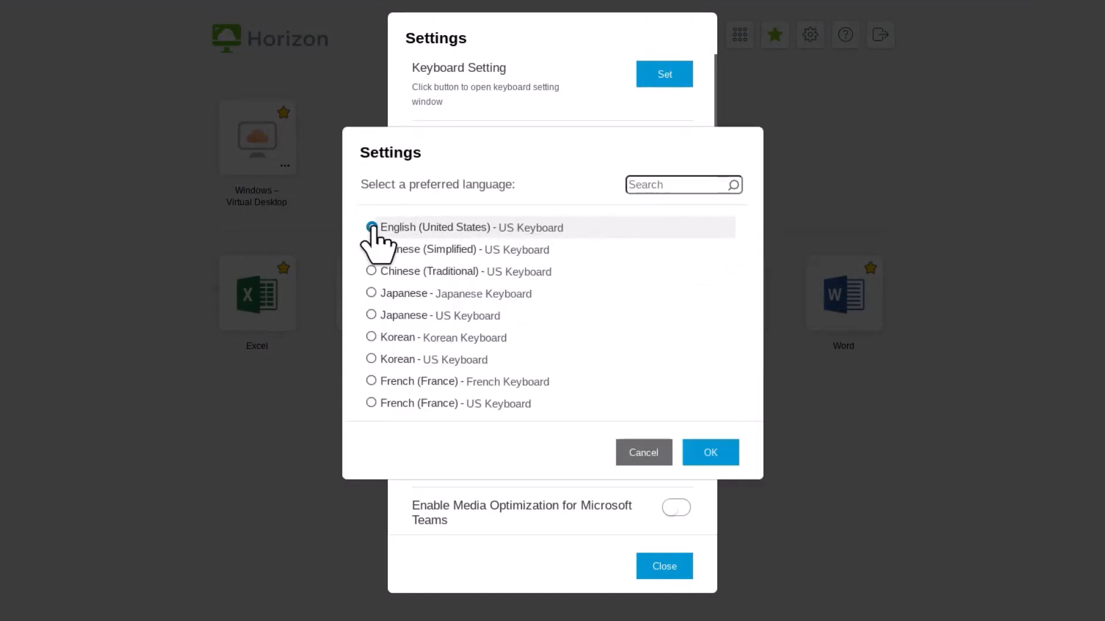
pyautogui.click(370, 227)
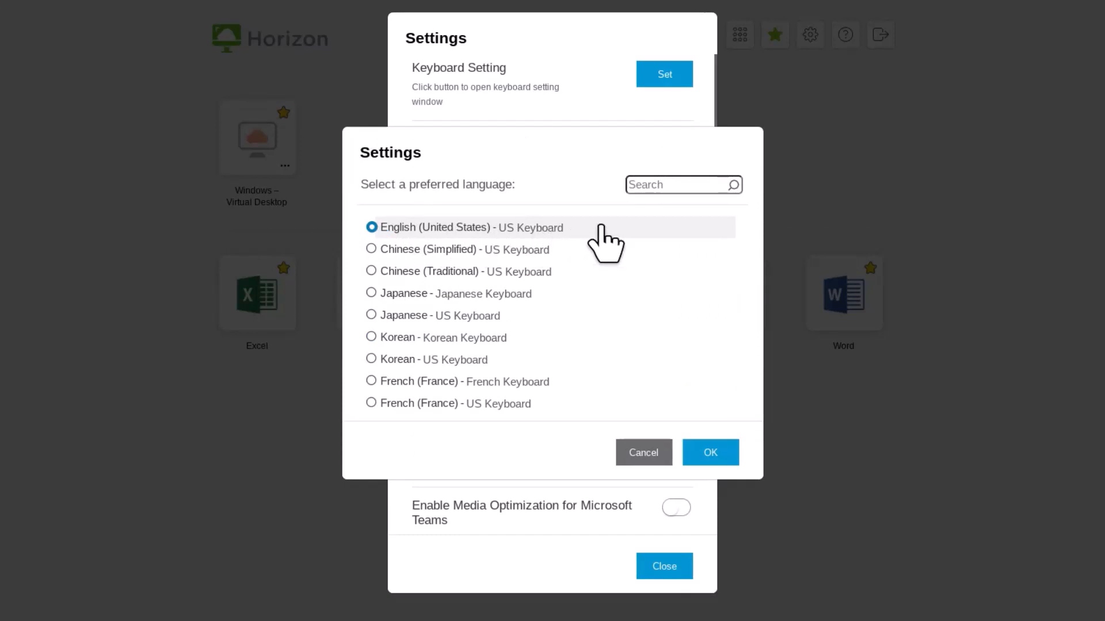
pyautogui.click(710, 452)
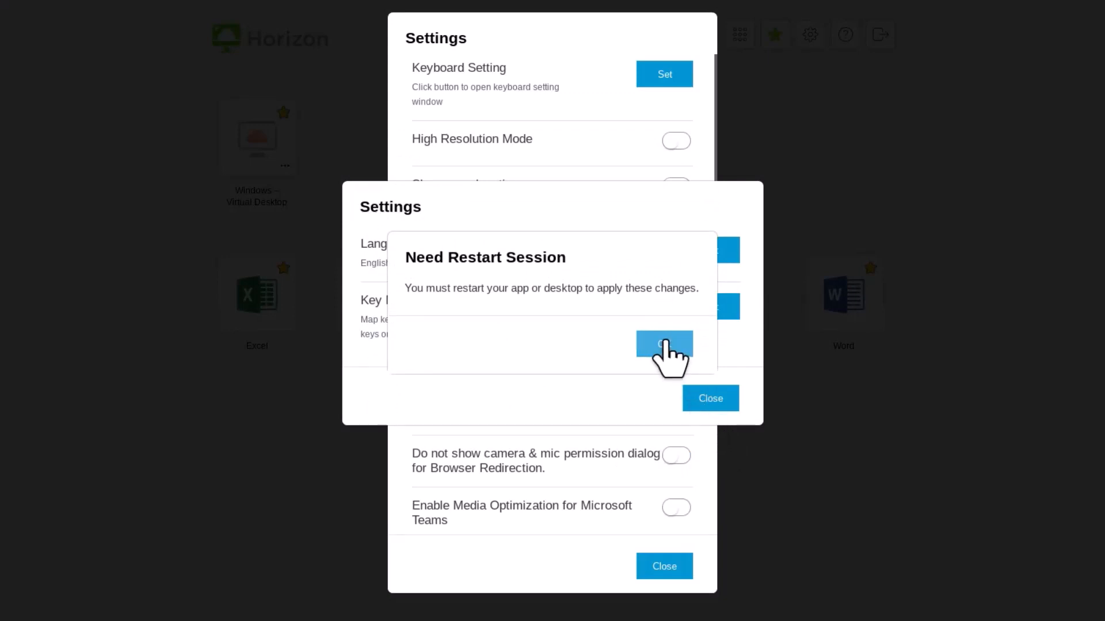
pyautogui.click(665, 345)
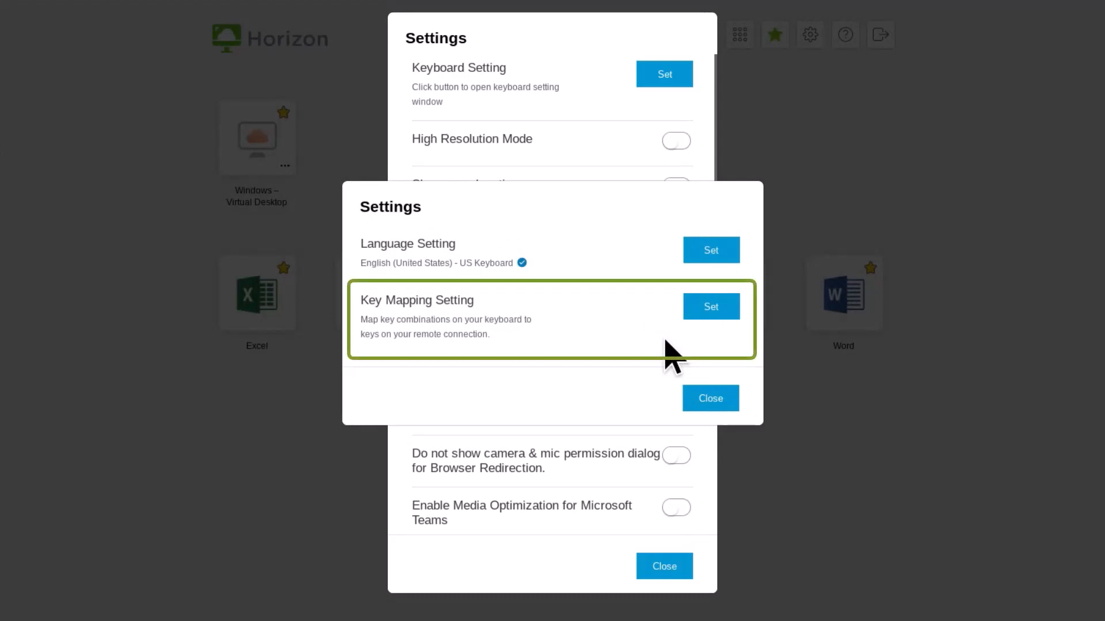
pyautogui.moveTo(711, 311)
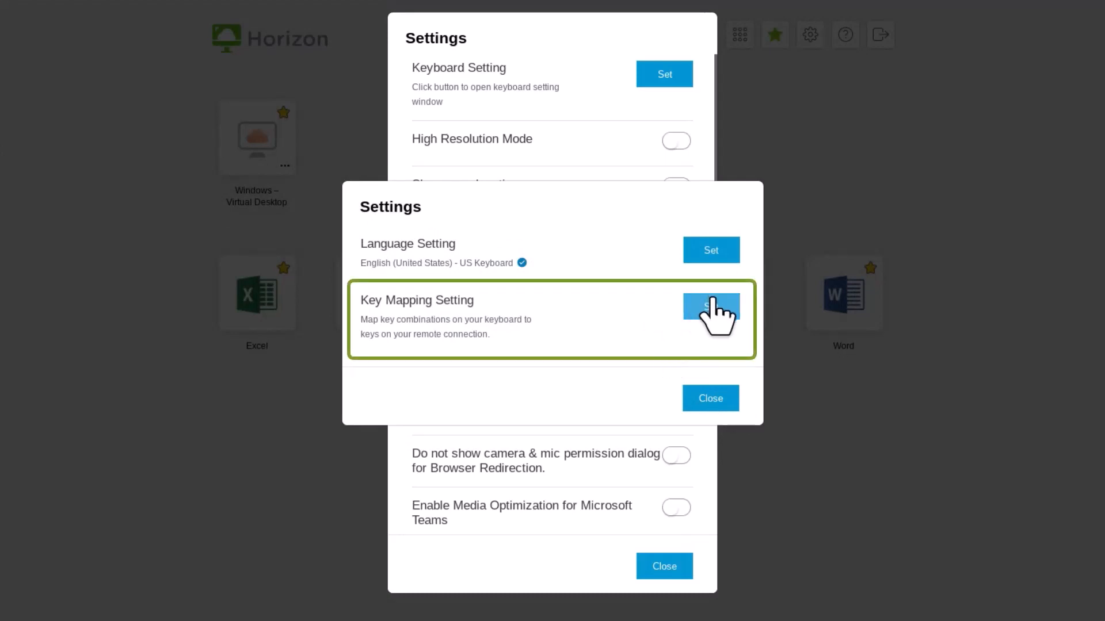
# Show the key mapping list and tick Enable Language Specific Key Mappings for the US Keyboard.
pyautogui.click(711, 306)
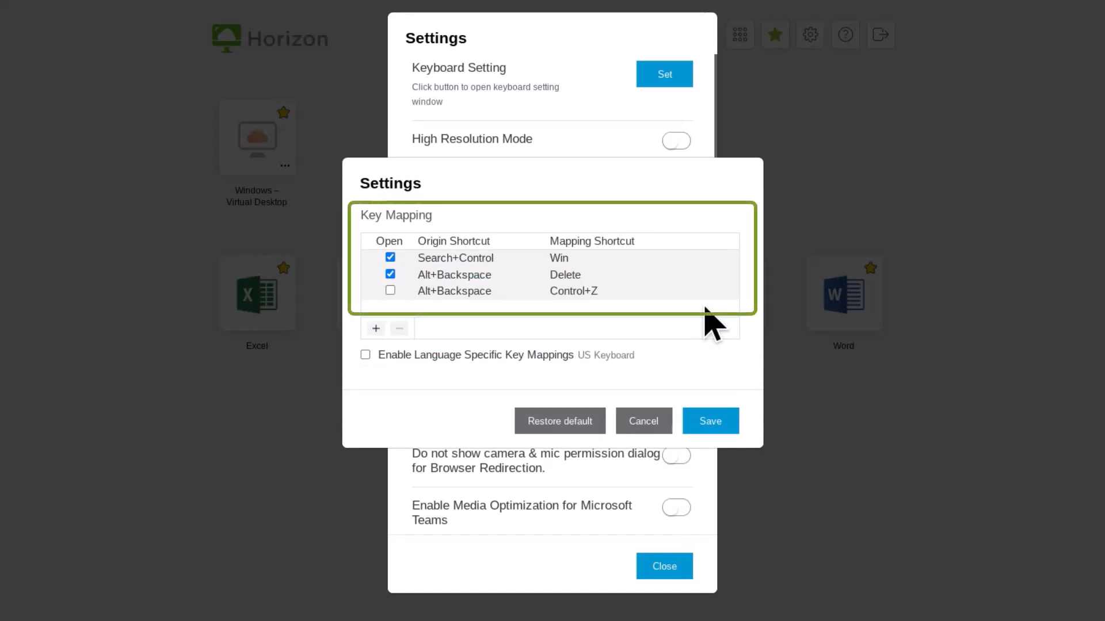
pyautogui.moveTo(660, 279)
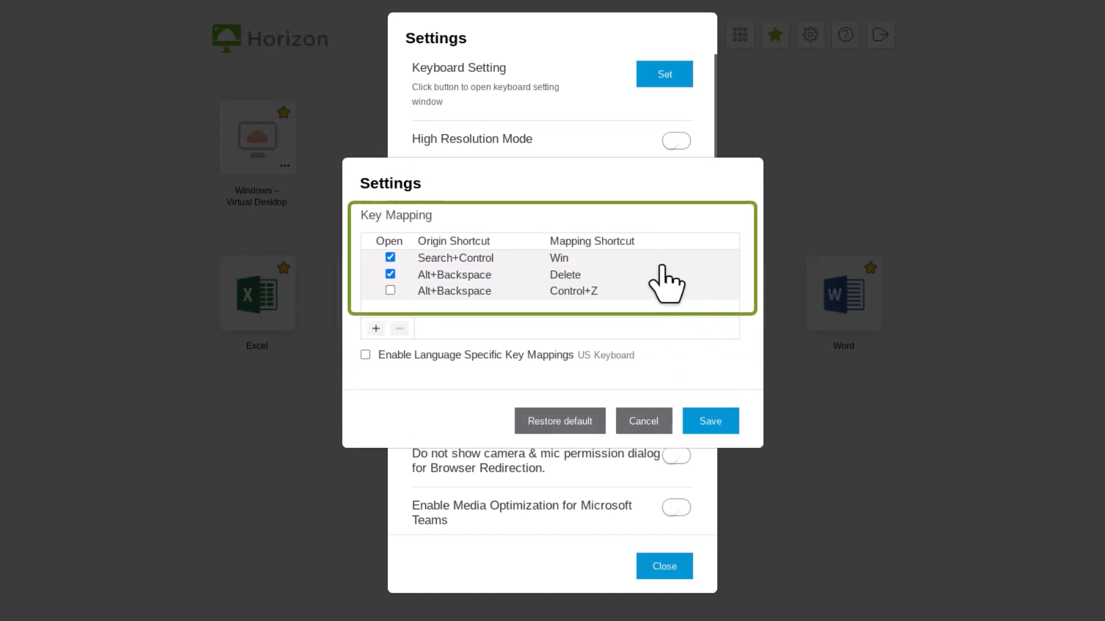
pyautogui.moveTo(470, 401)
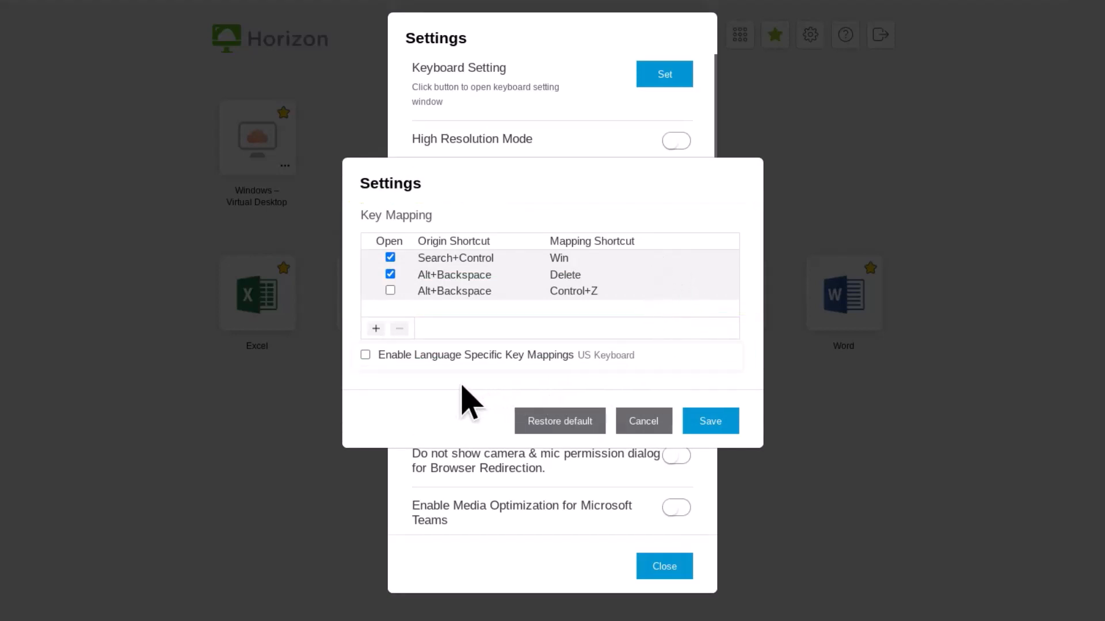
pyautogui.click(365, 355)
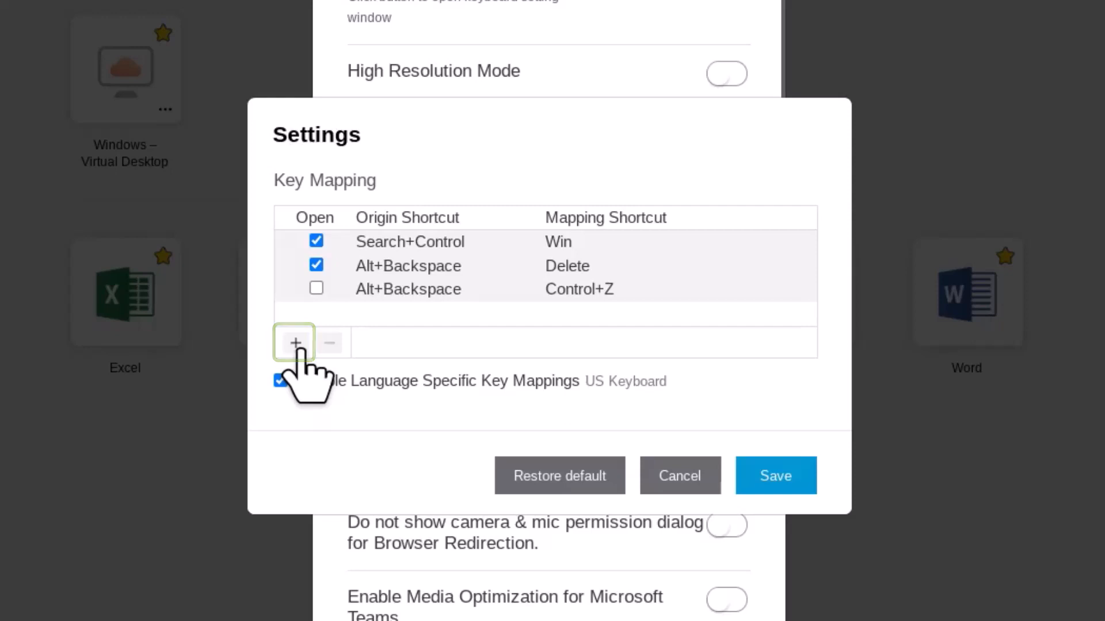
# Enter a new mapping with From as Search+W and To as Control+Alt+W.
pyautogui.click(294, 343)
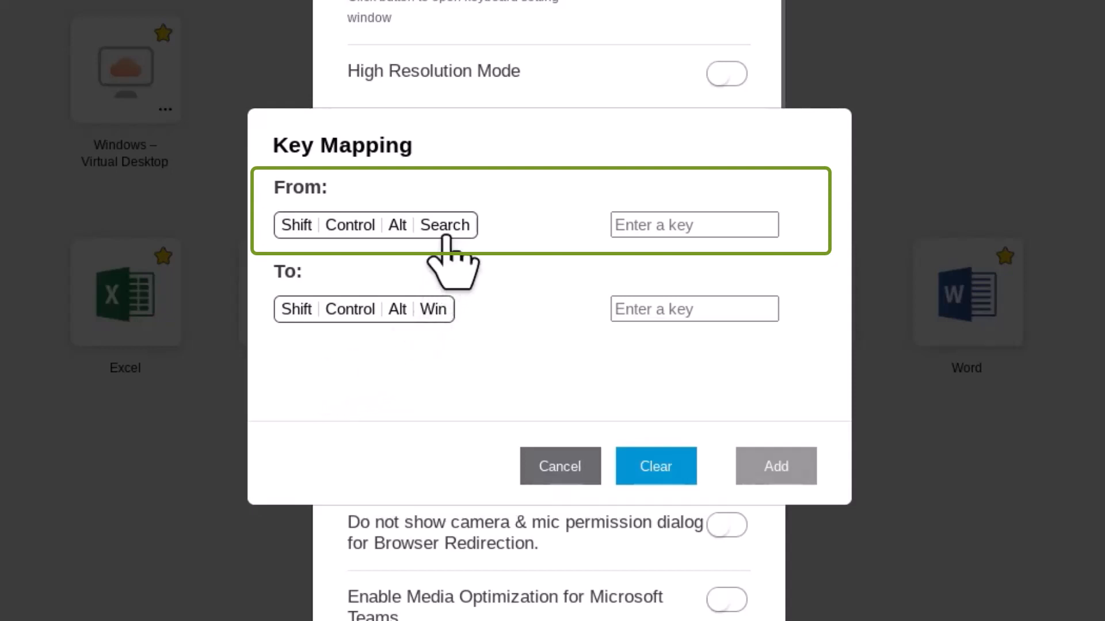
pyautogui.click(444, 225)
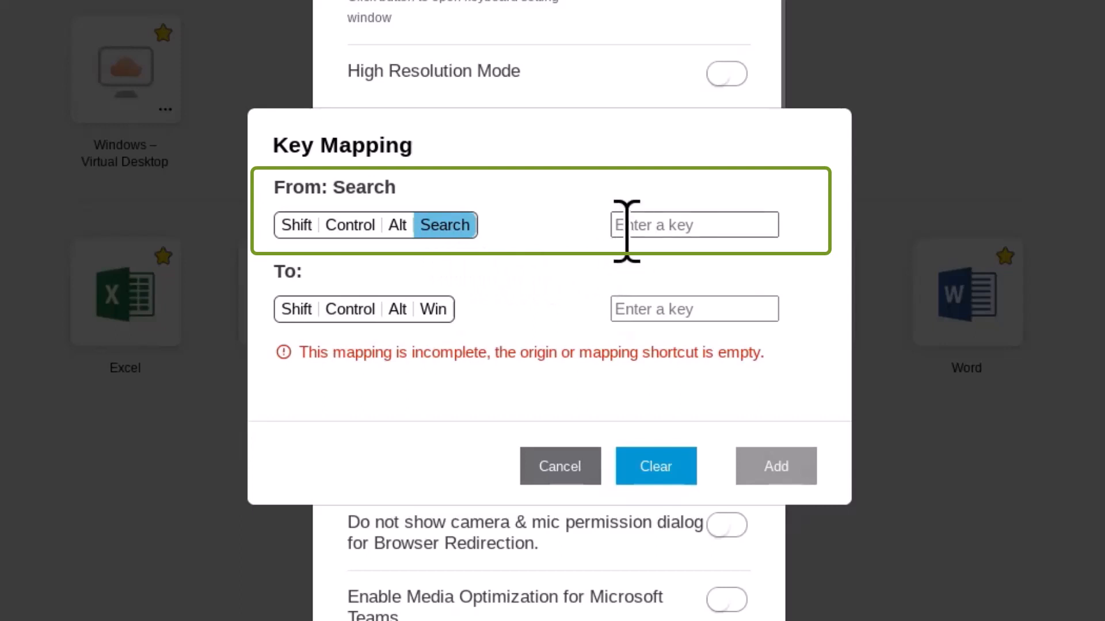
pyautogui.write('W')
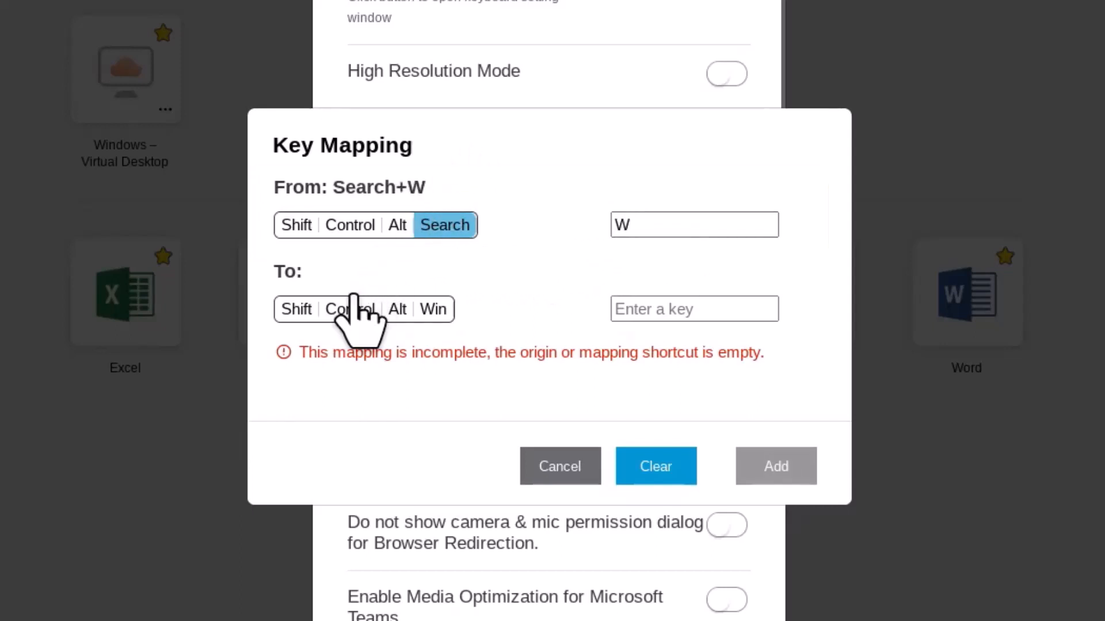
pyautogui.click(348, 310)
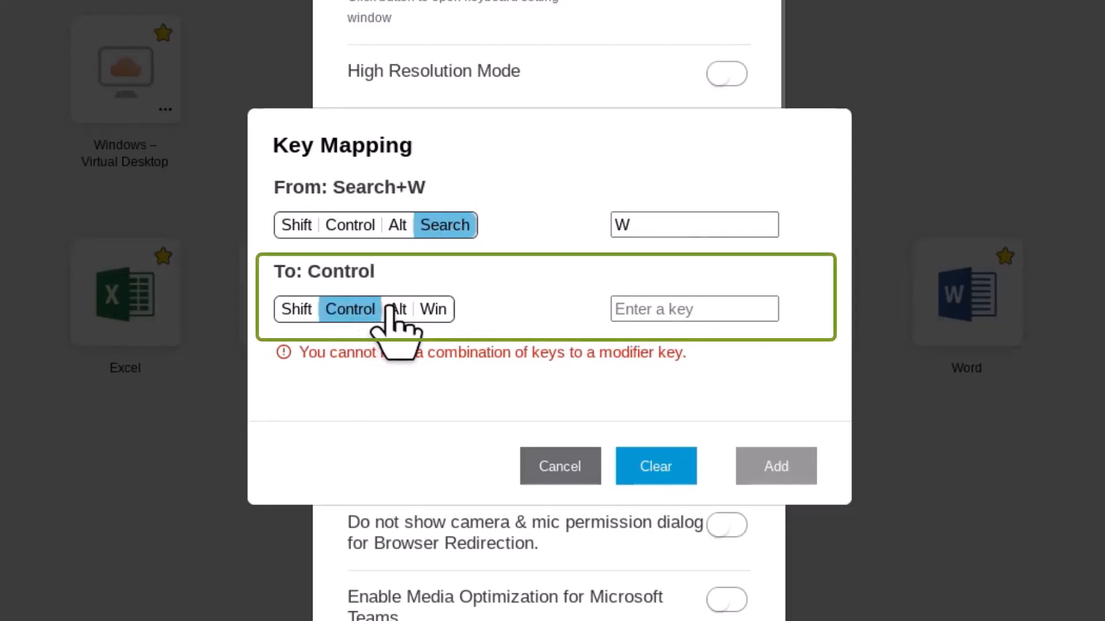
pyautogui.click(397, 309)
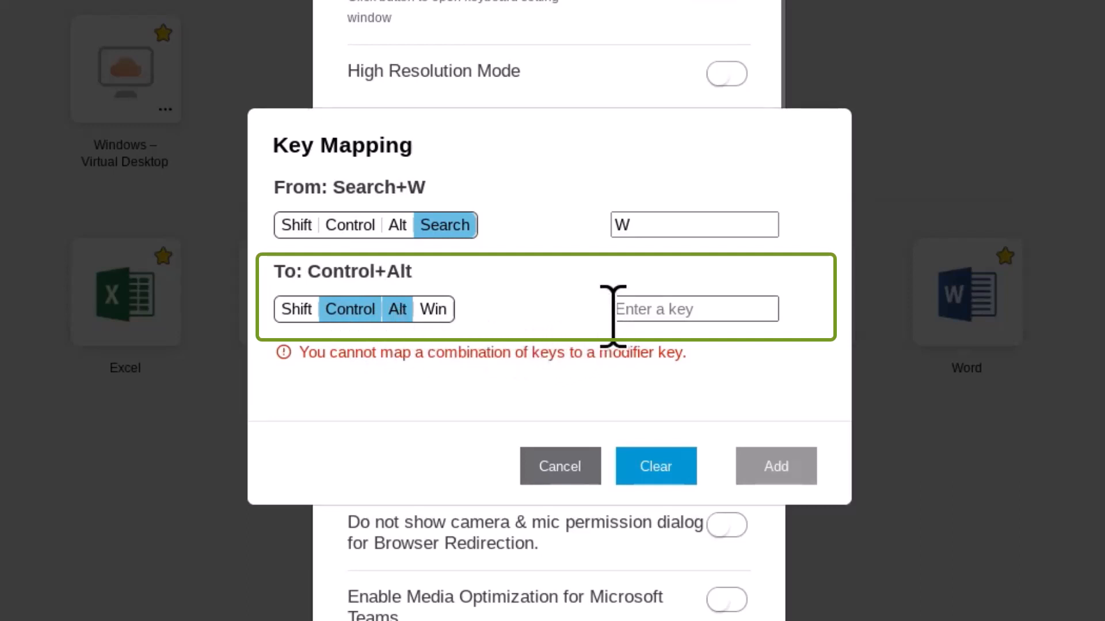
pyautogui.write('W')
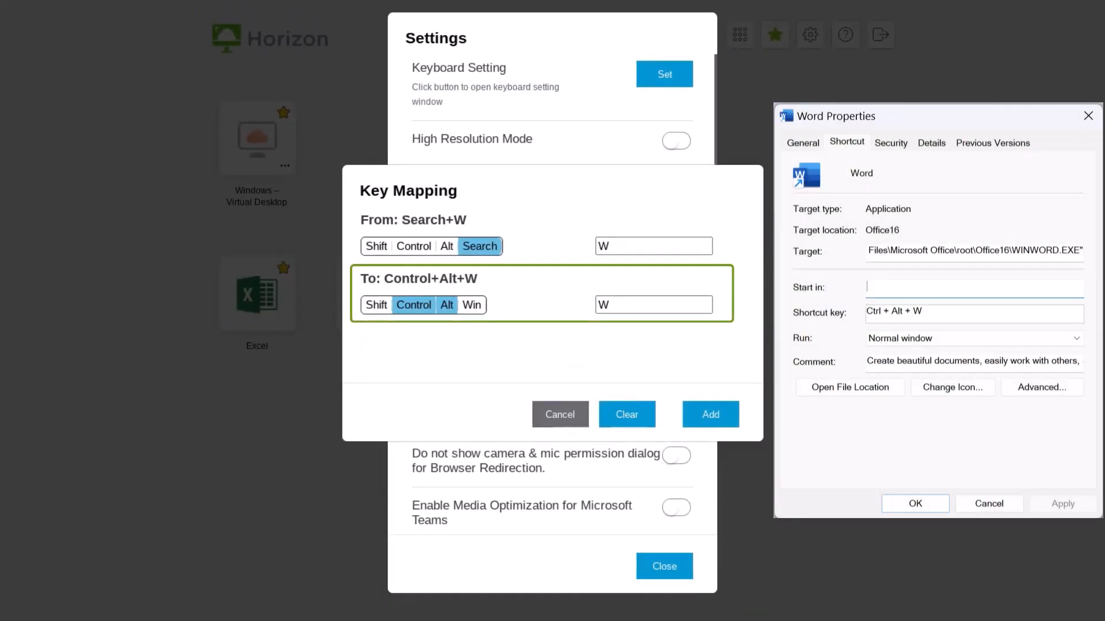
pyautogui.click(973, 313)
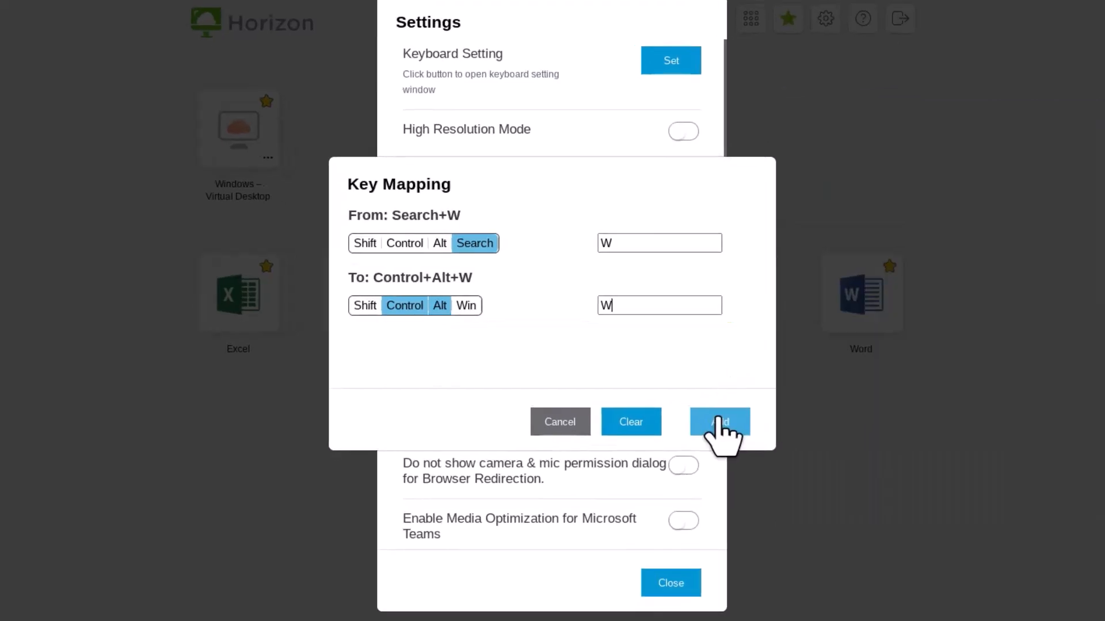
# Add the Search+W mapping, toggle it off and on so it stays enabled, save the list and acknowledge the restart notice.
pyautogui.click(719, 421)
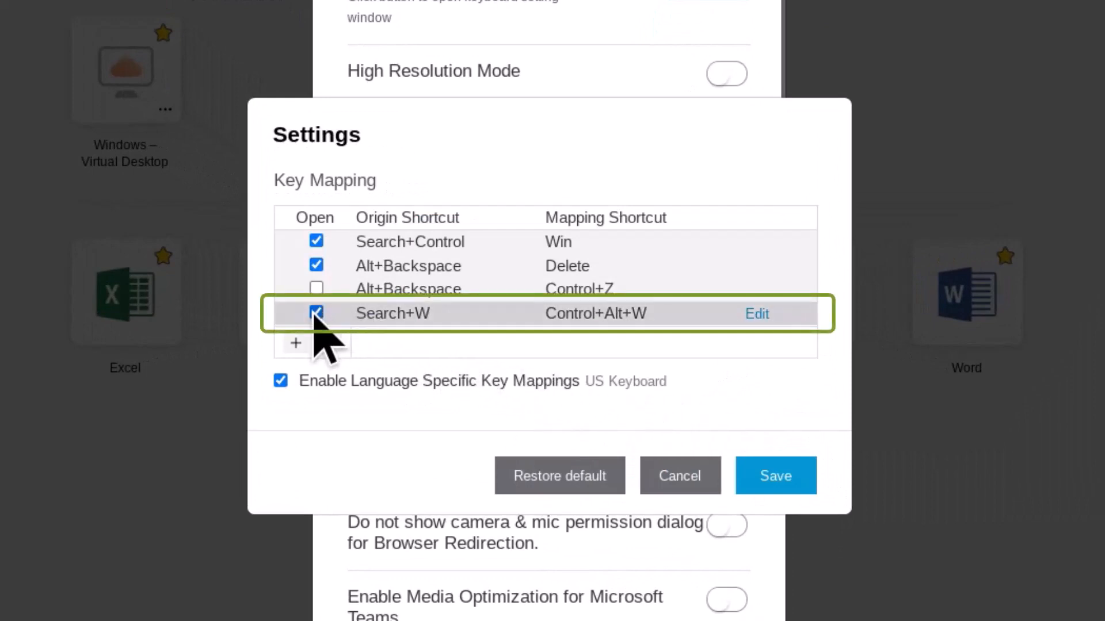
pyautogui.click(316, 313)
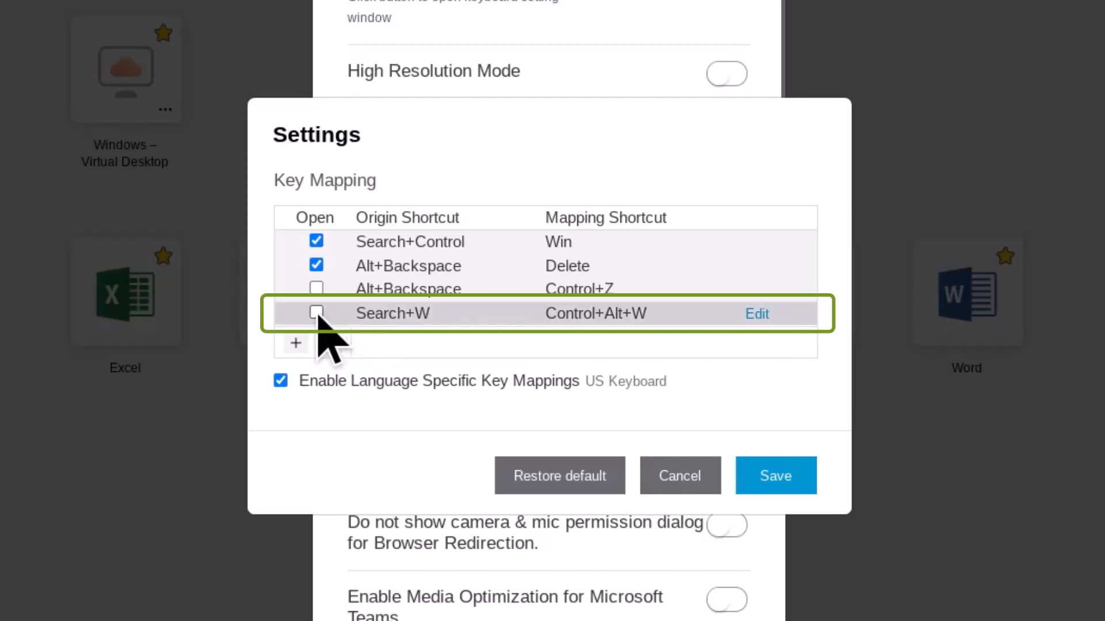
pyautogui.click(315, 313)
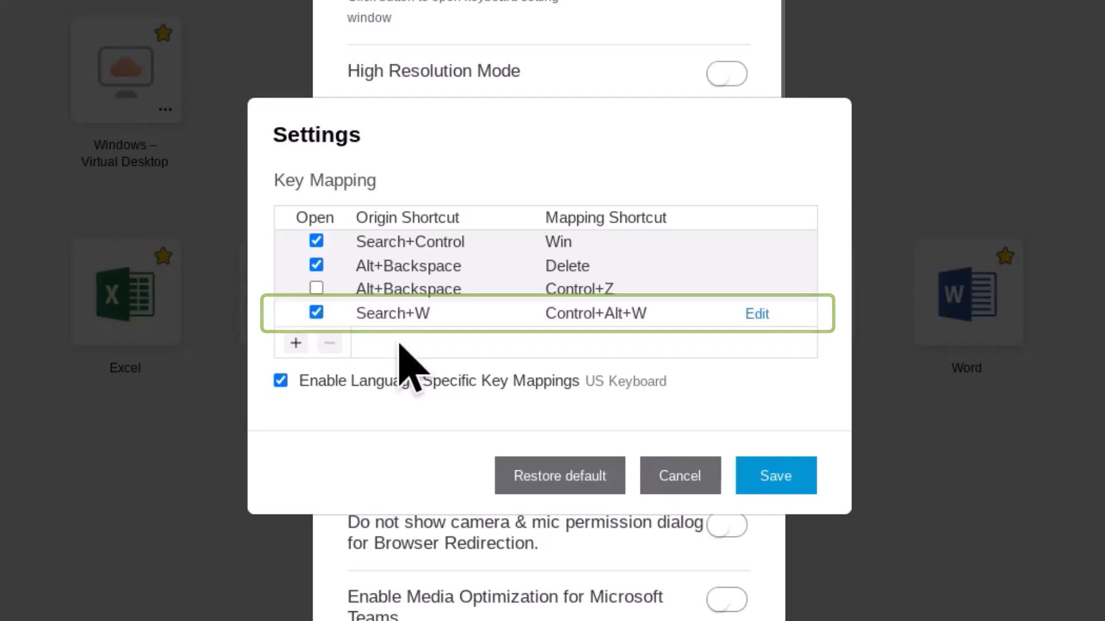
pyautogui.click(775, 476)
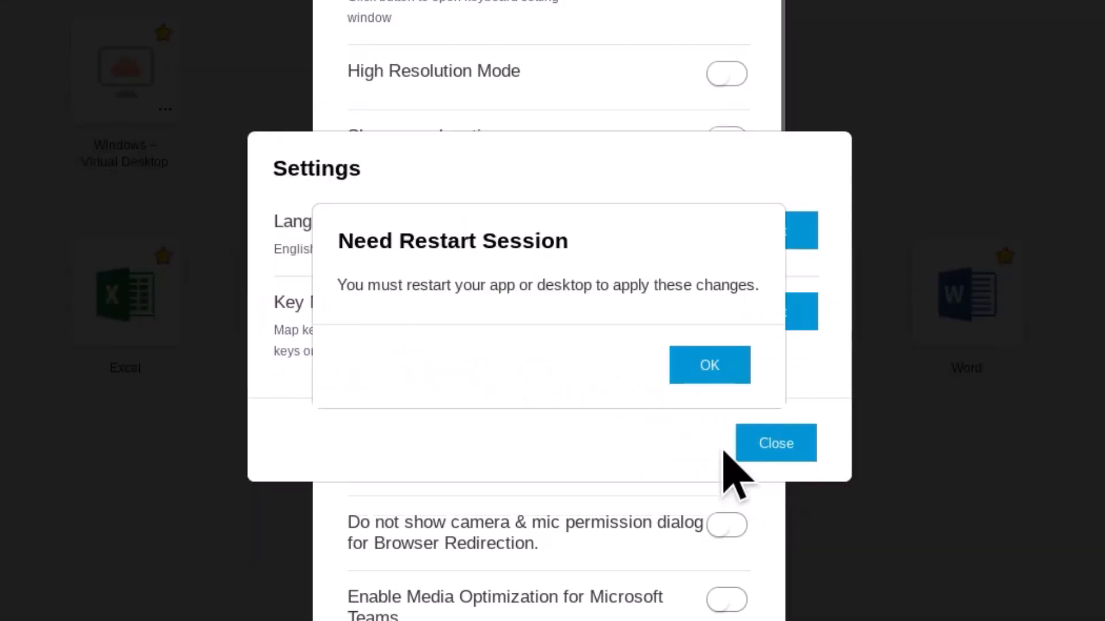
pyautogui.click(709, 365)
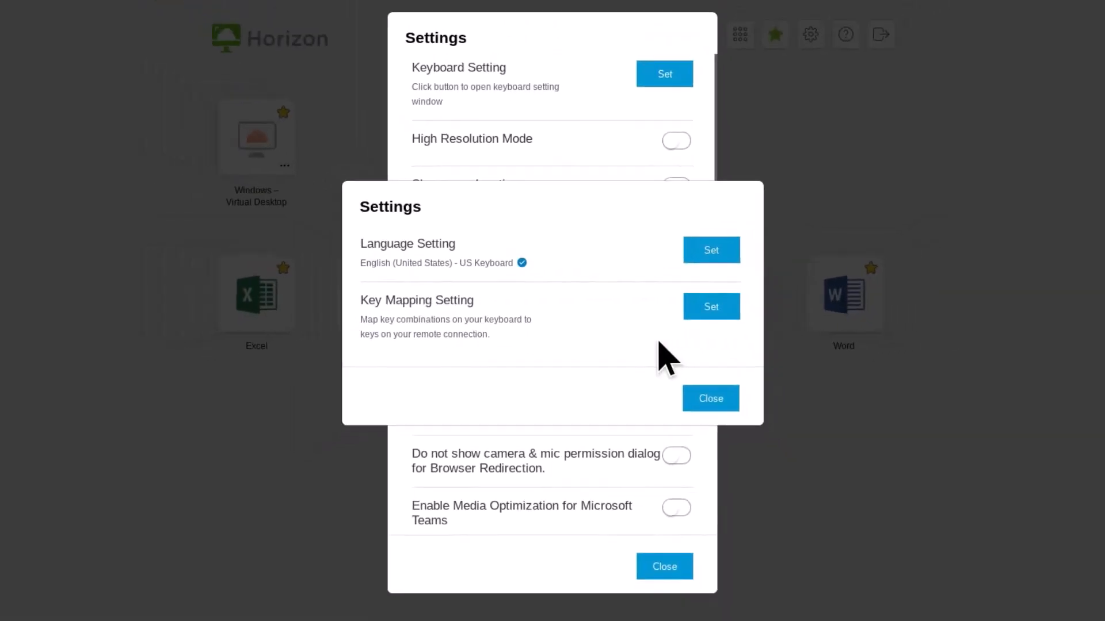
pyautogui.click(711, 398)
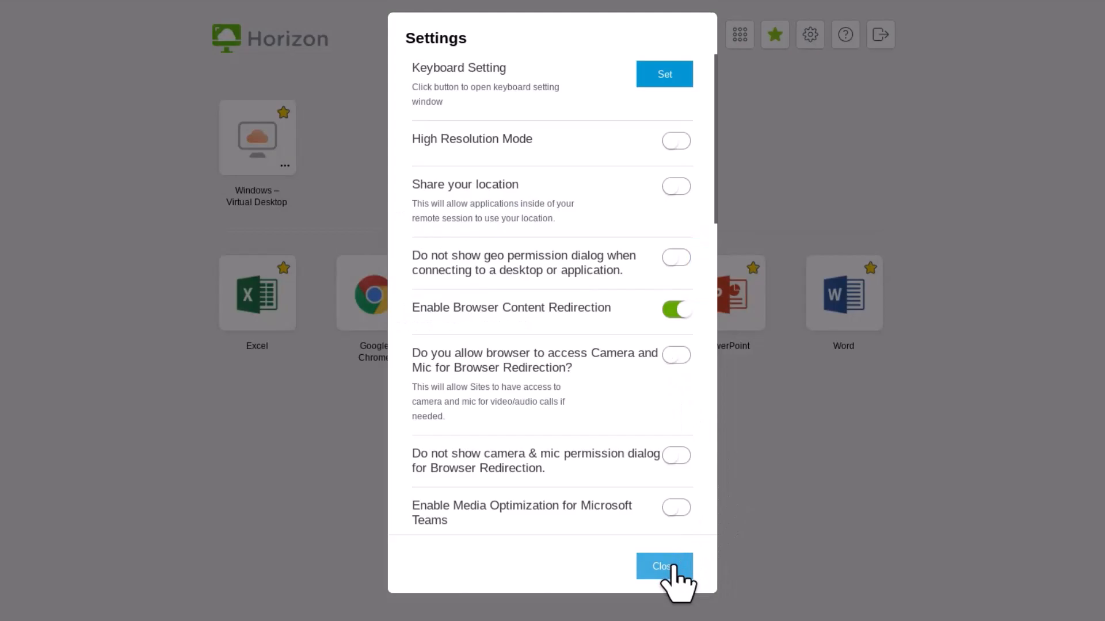
# Close Settings to the Horizon home screen and switch to the VMware documentation site.
pyautogui.click(664, 566)
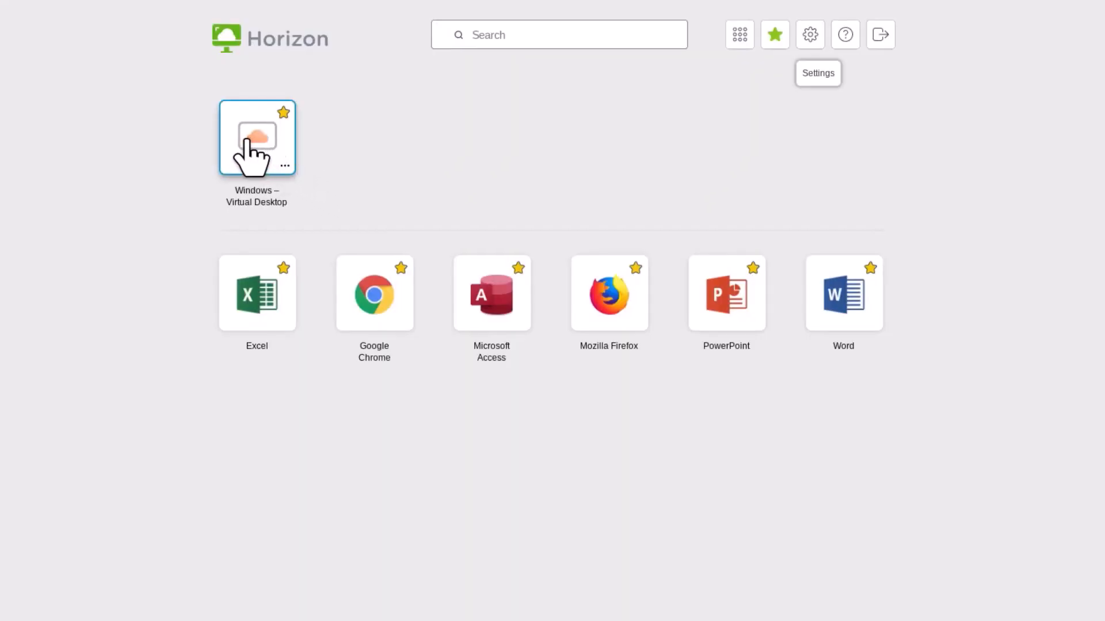
pyautogui.click(256, 138)
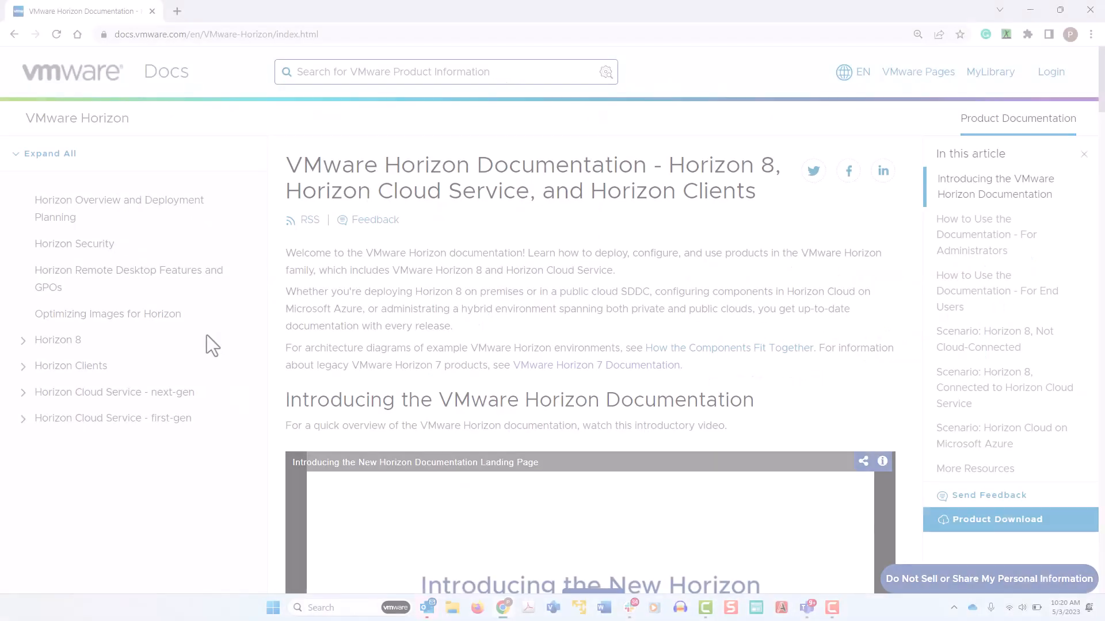
# Navigate Horizon Clients > Horizon Client for Chrome 2303 to the Horizon Client for Chrome Guide.
pyautogui.click(23, 366)
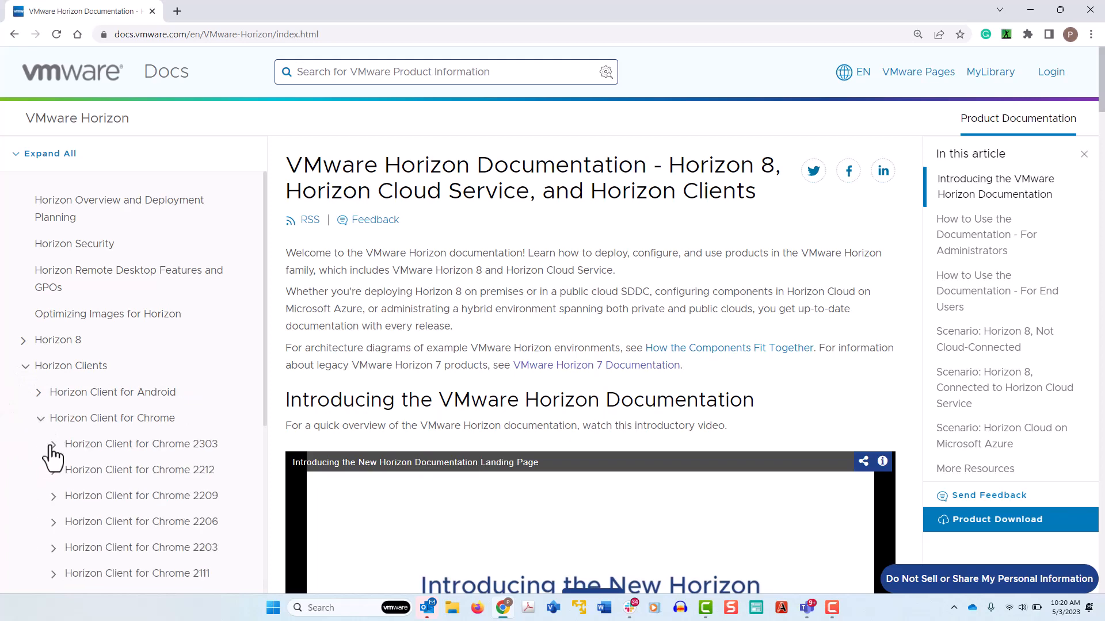
pyautogui.click(53, 444)
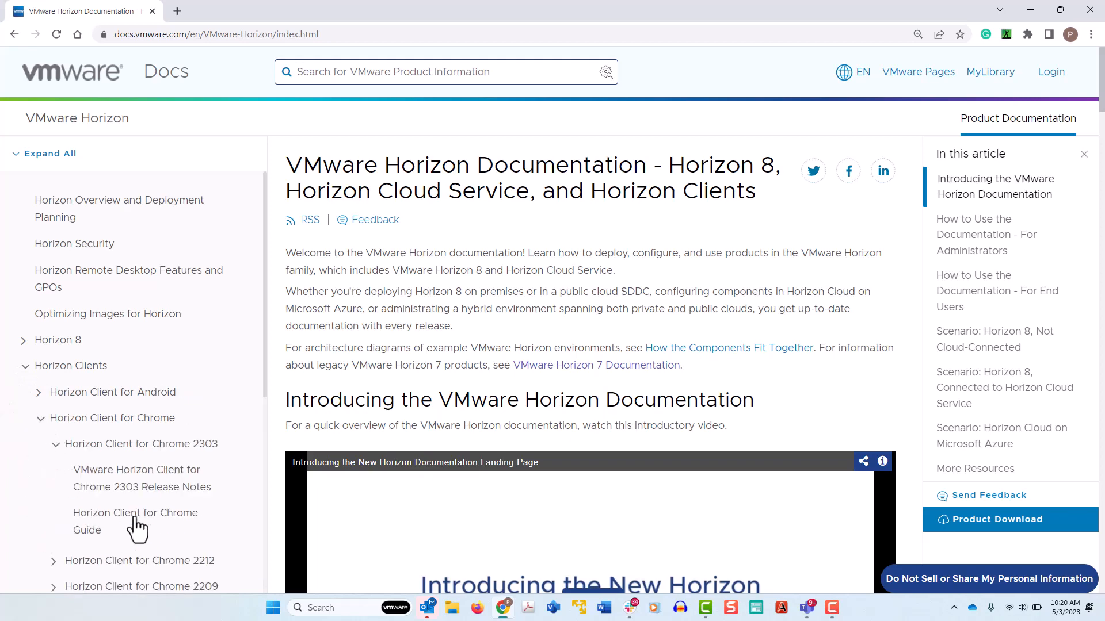
pyautogui.click(136, 521)
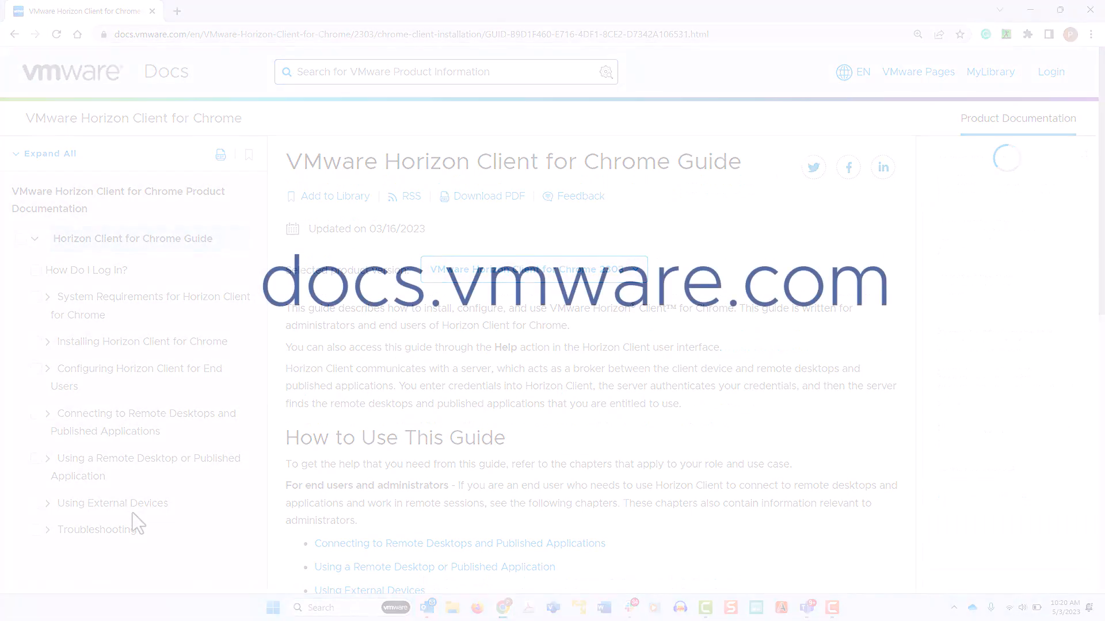